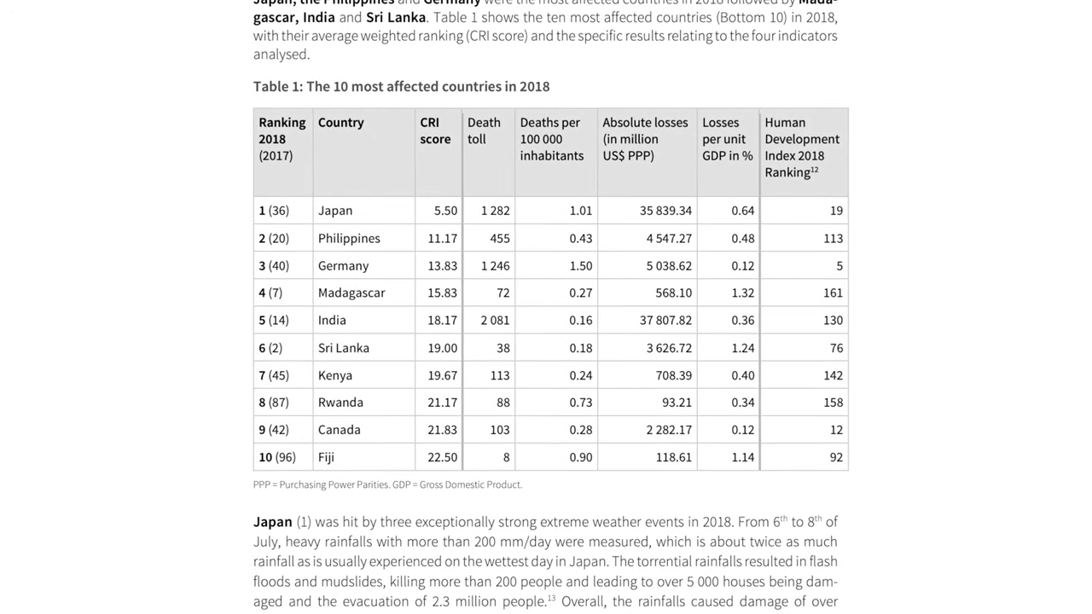
scroll("down", 3)
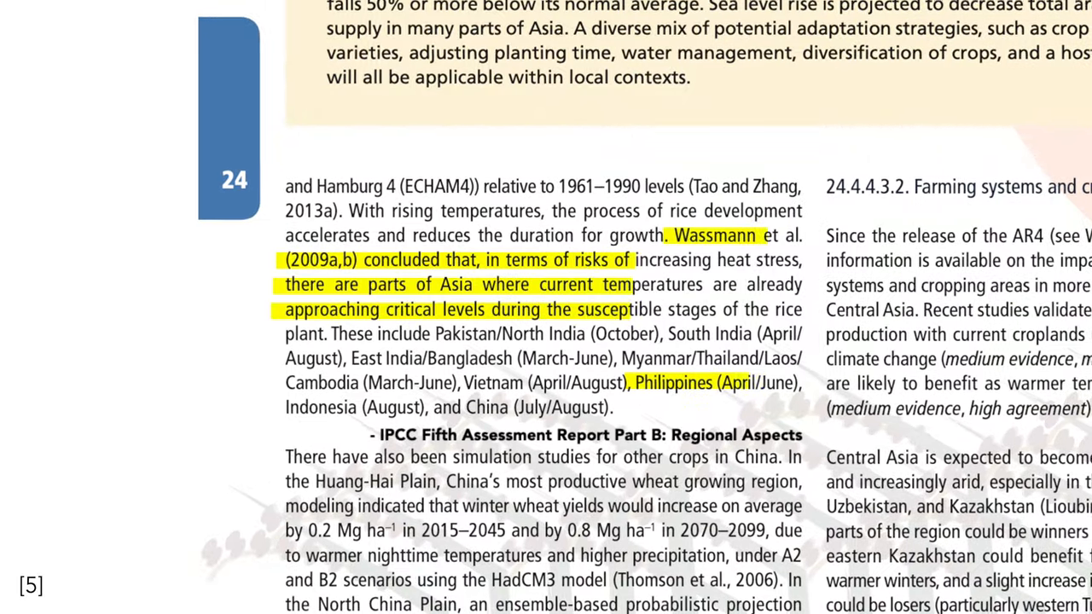
scroll("up", 3)
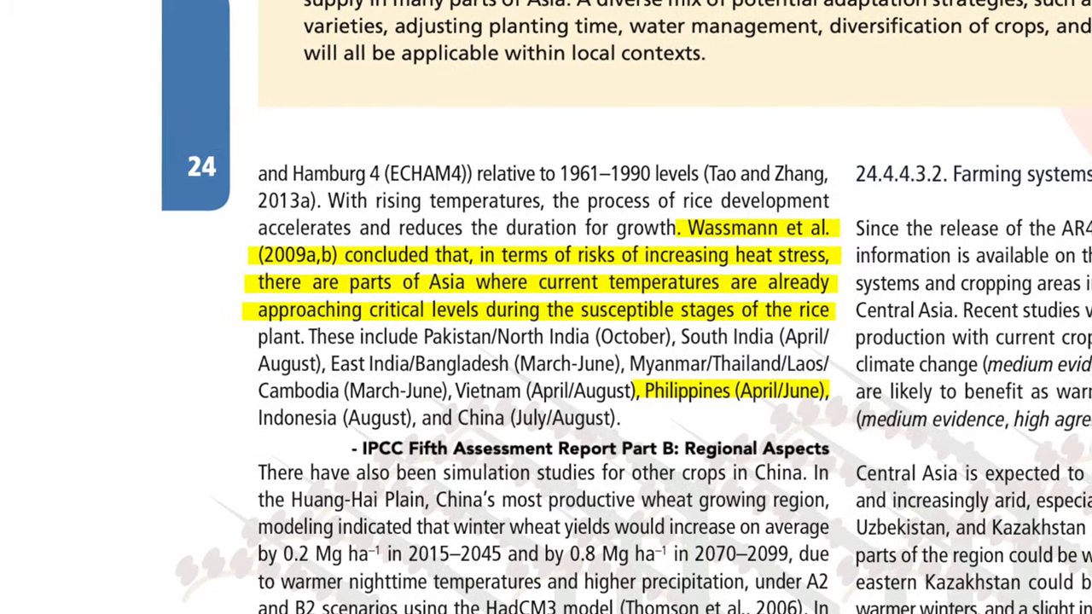
scroll("up", 3)
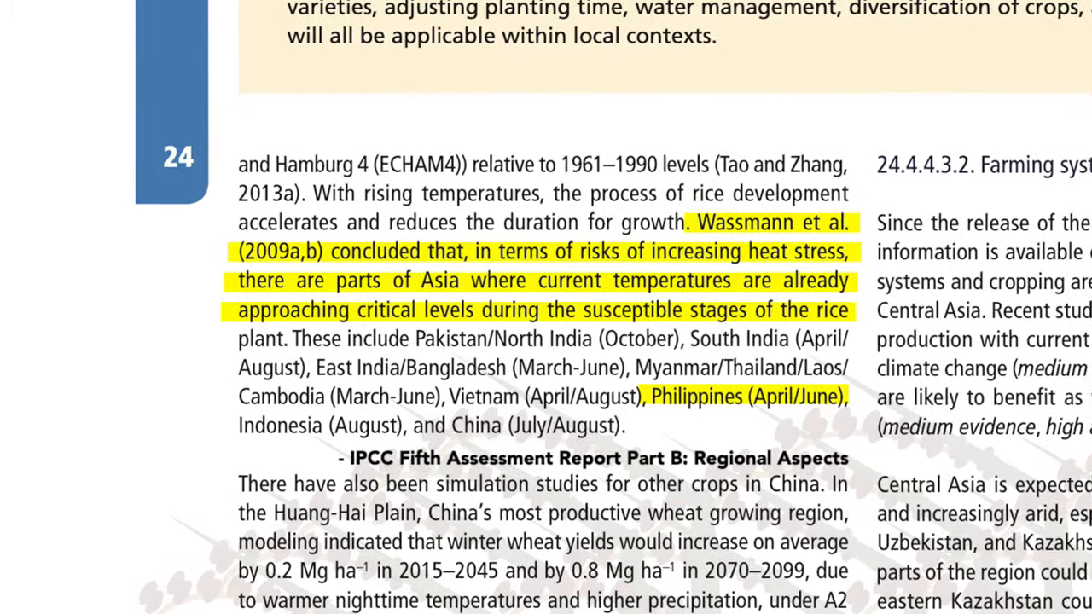
scroll("down", 3)
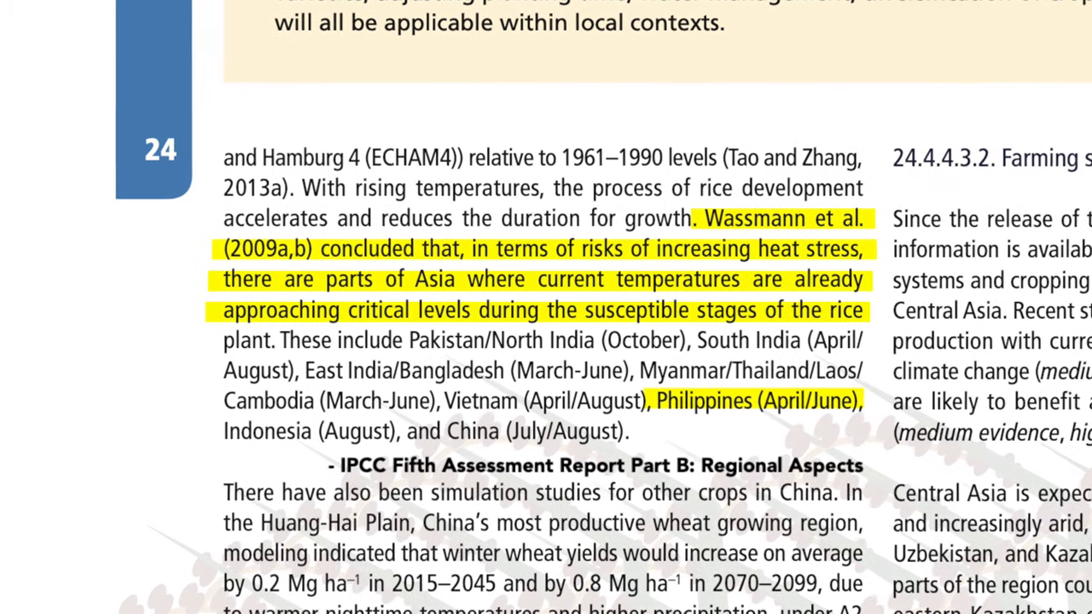